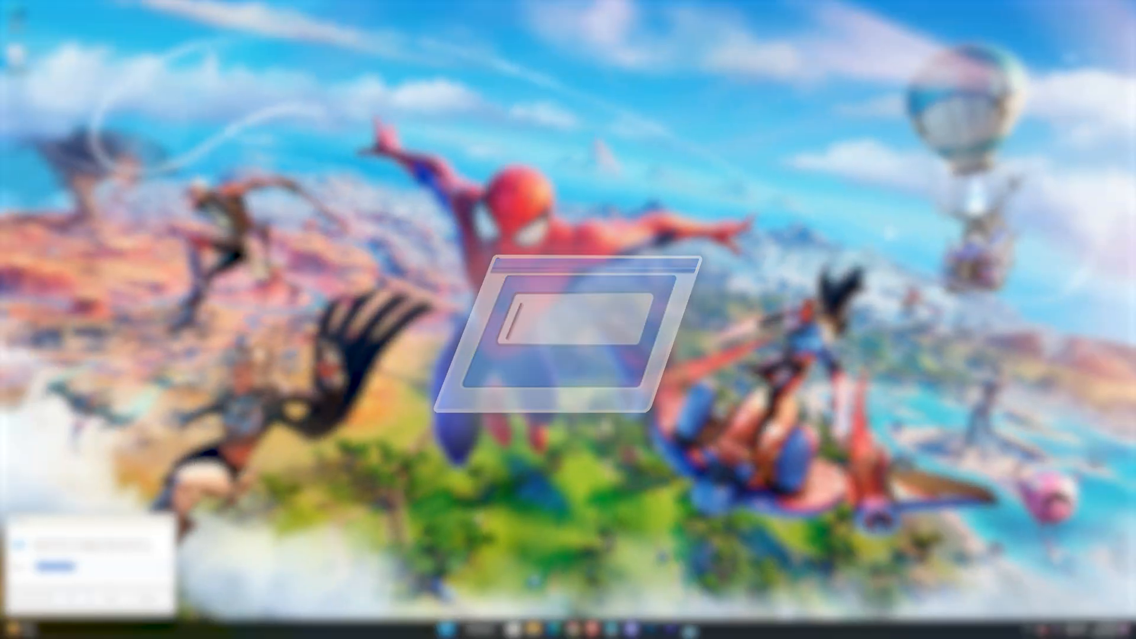
- Run %localappdata% to show the AppData\Local folder in File Explorer
text(%locala)
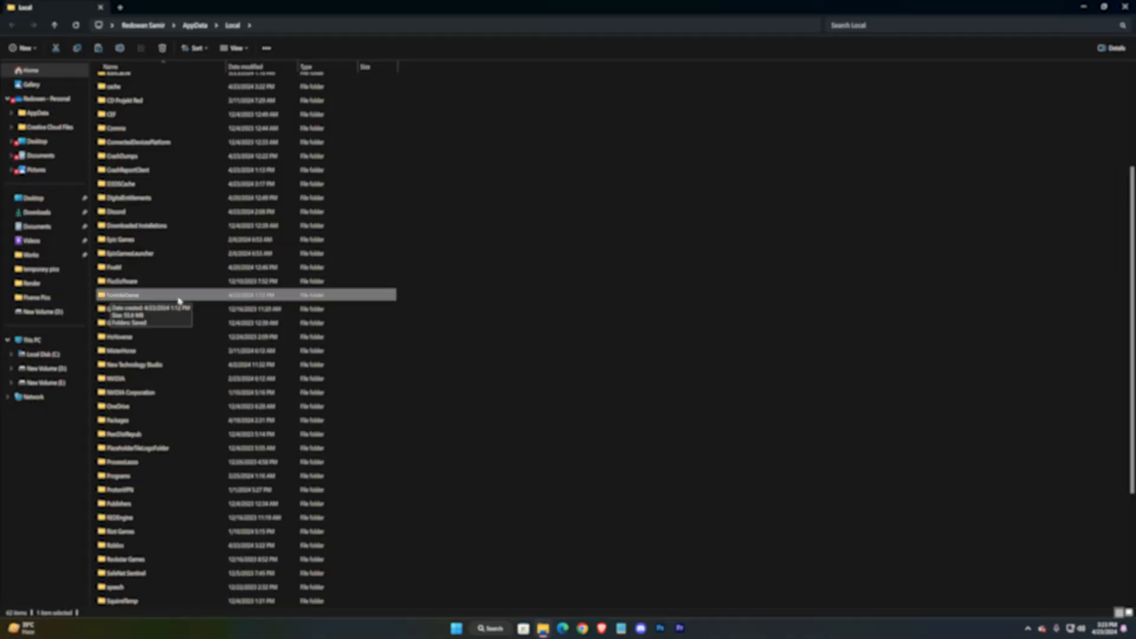
- Navigate into FortniteGame > Saved > Config to reach the WindowsClient folder
double_click(122, 295)
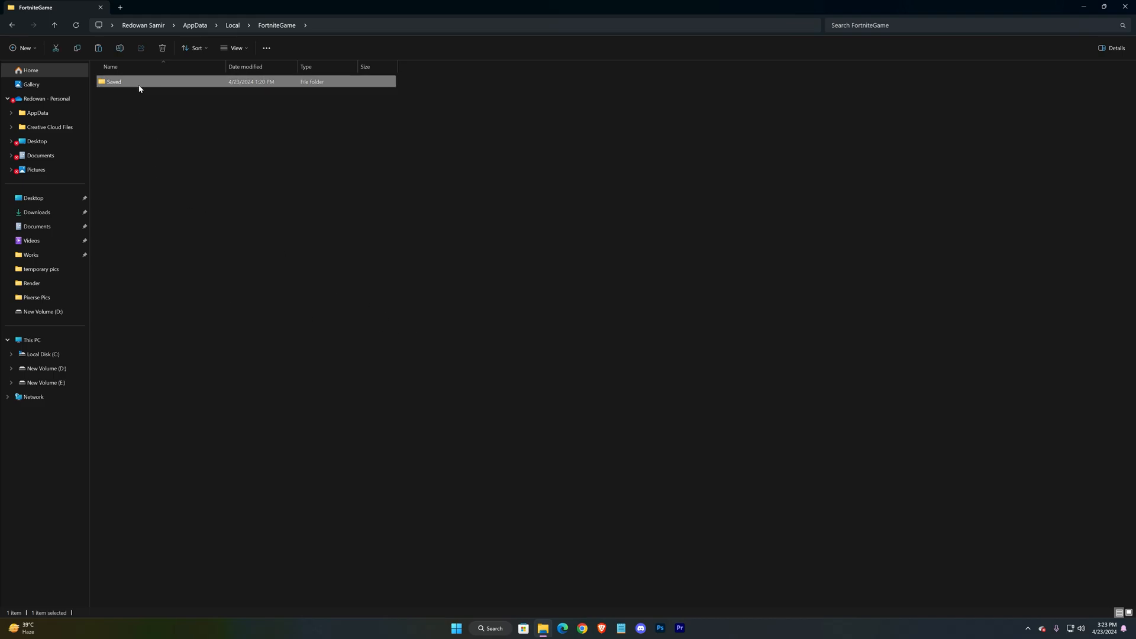
double_click(113, 82)
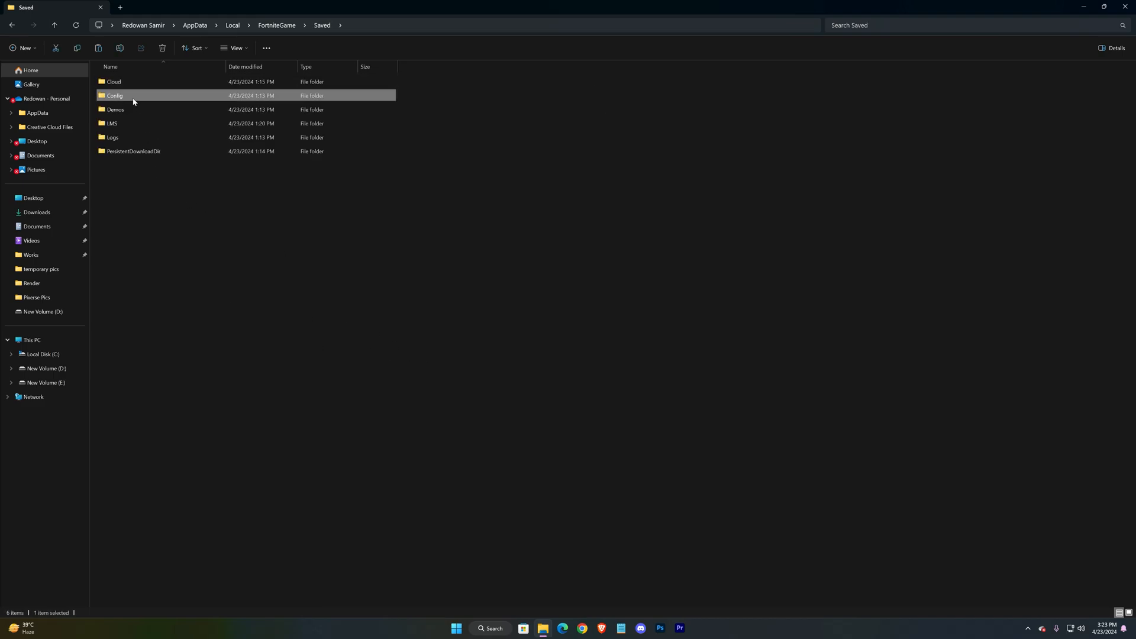
double_click(114, 94)
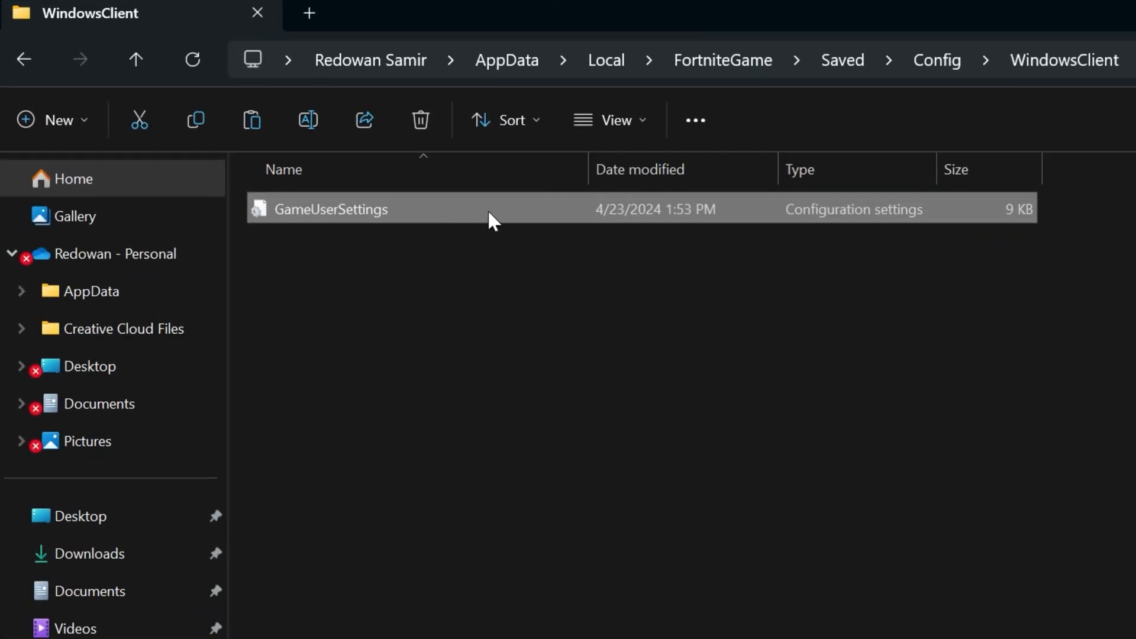
- Review the right-click actions for GameUserSettings, then dismiss the menu without choosing
right_click(331, 209)
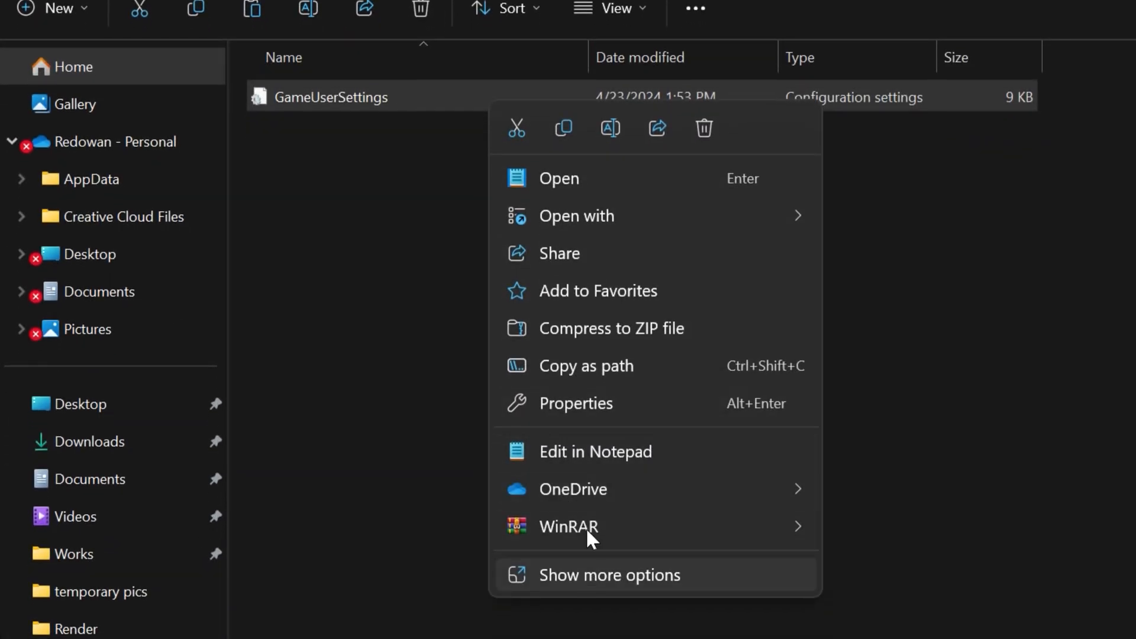
click(575, 403)
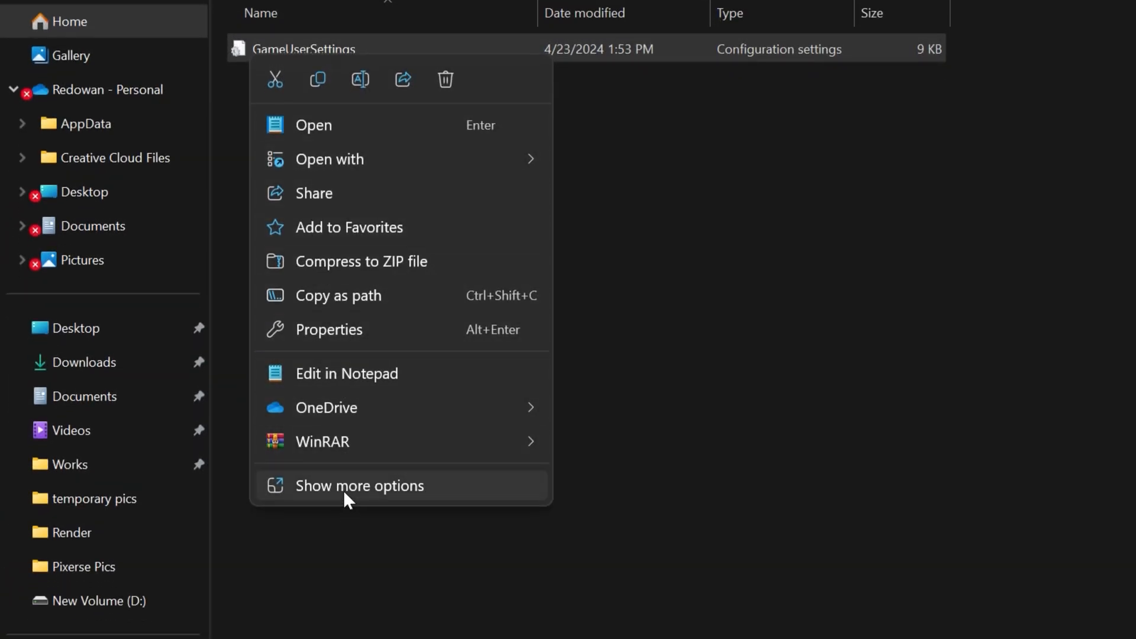
click(360, 485)
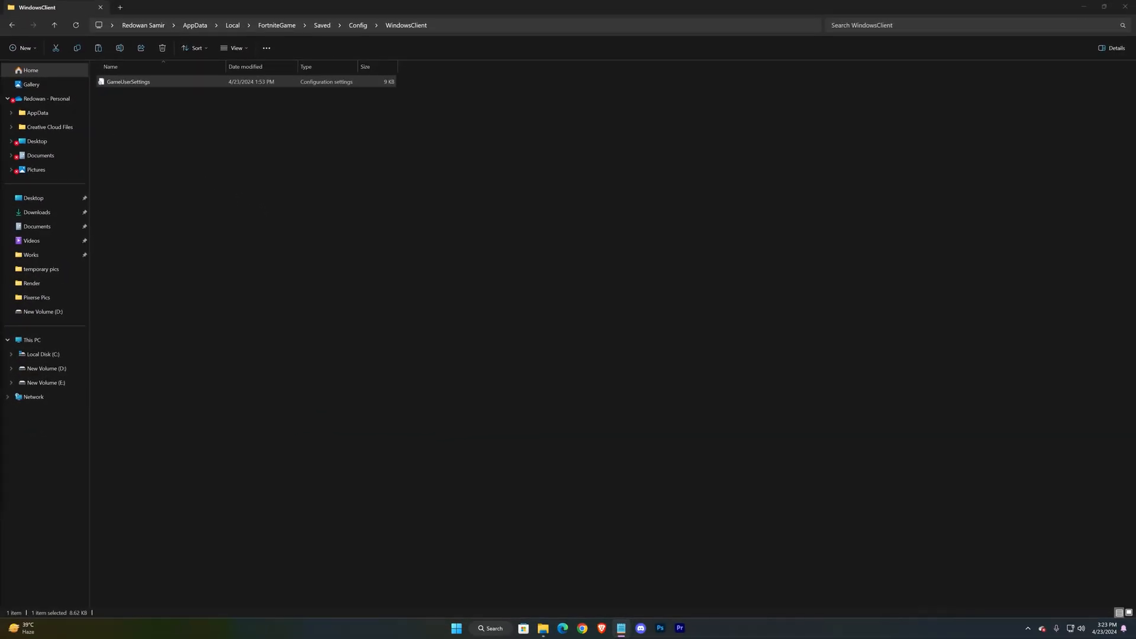
- Load GameUserSettings in Notepad and find 'resolution' to reach the ResolutionSizeX=3840 line
double_click(128, 81)
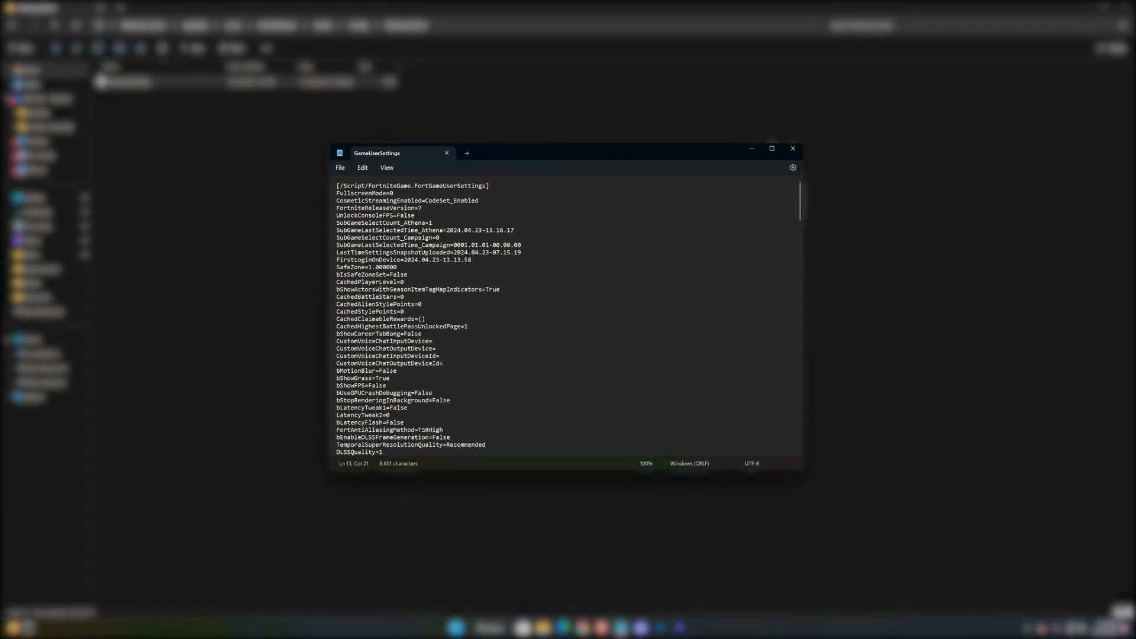
click(166, 64)
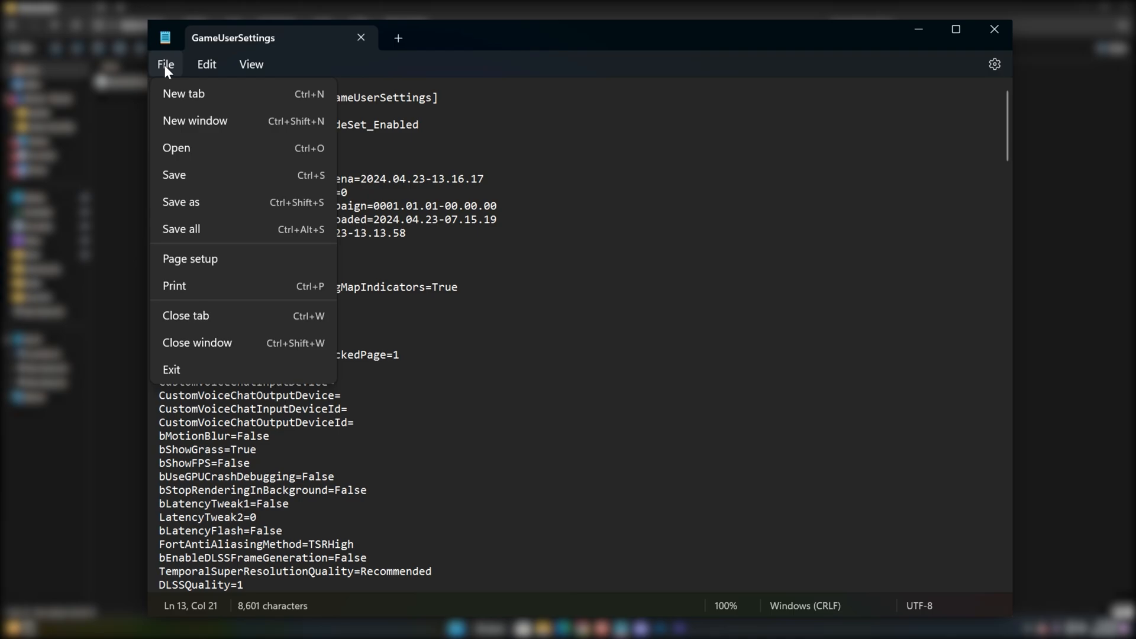
click(206, 64)
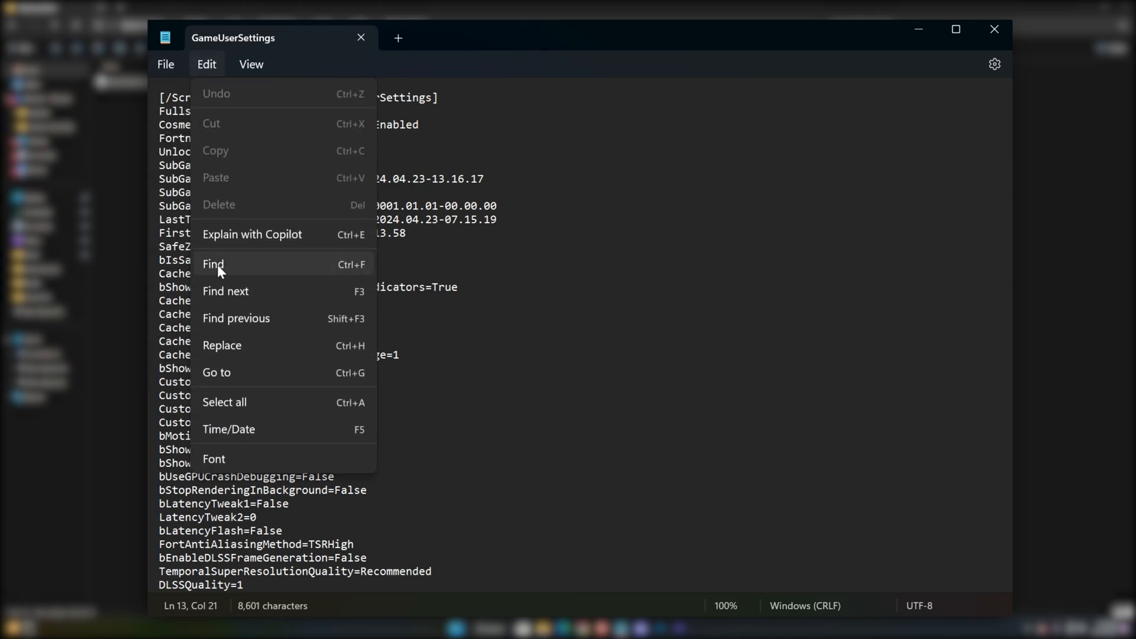
click(214, 263)
text(resolution)
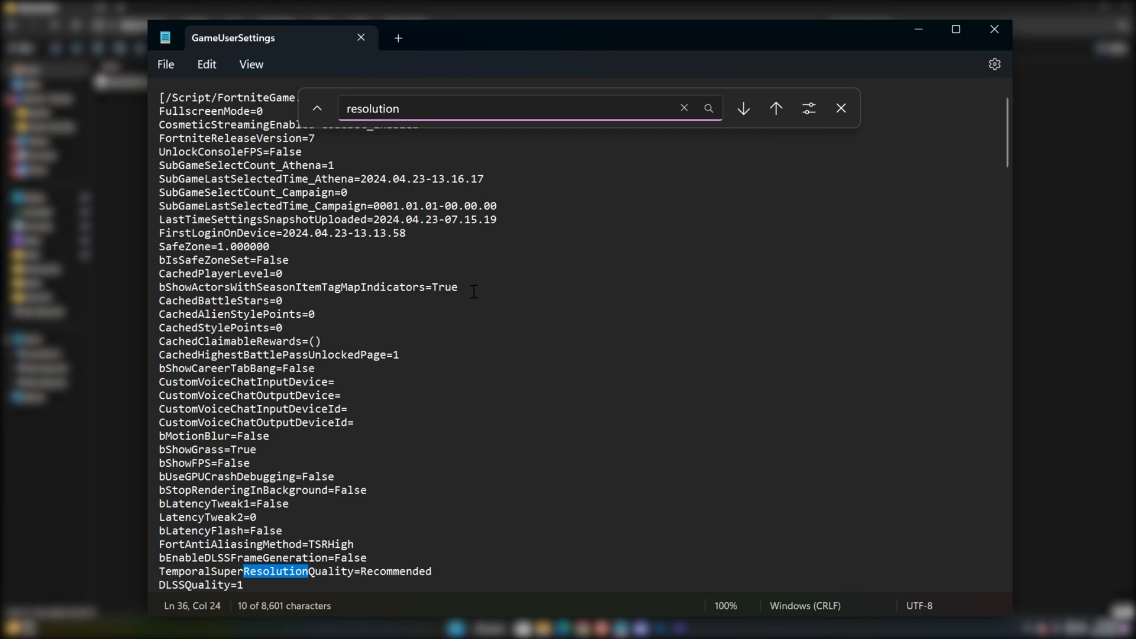
click(744, 108)
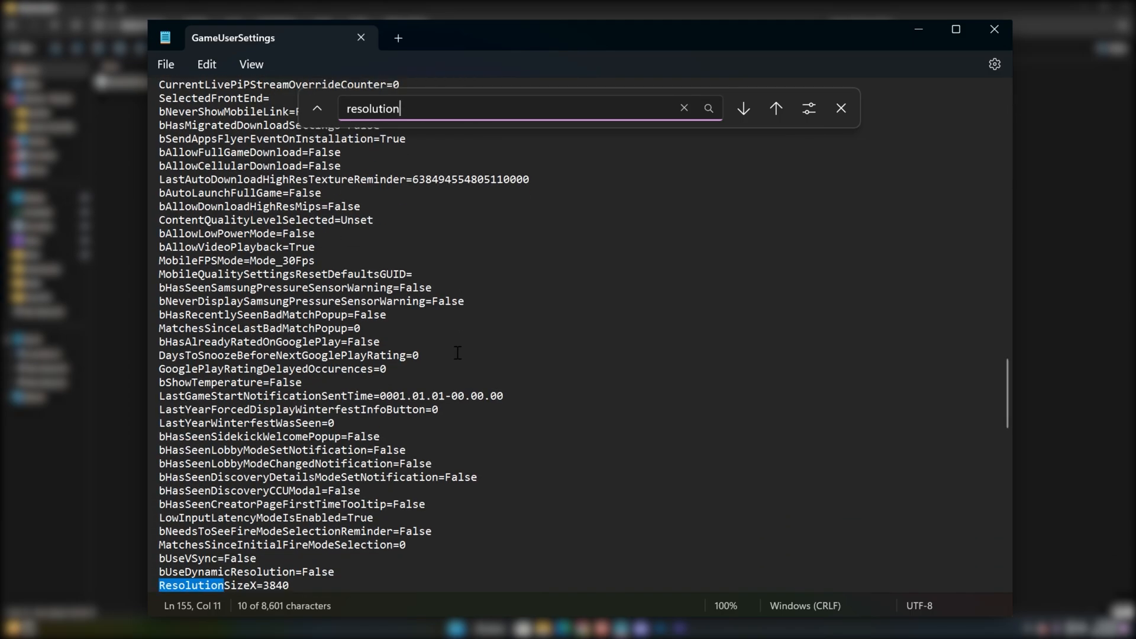
click(742, 107)
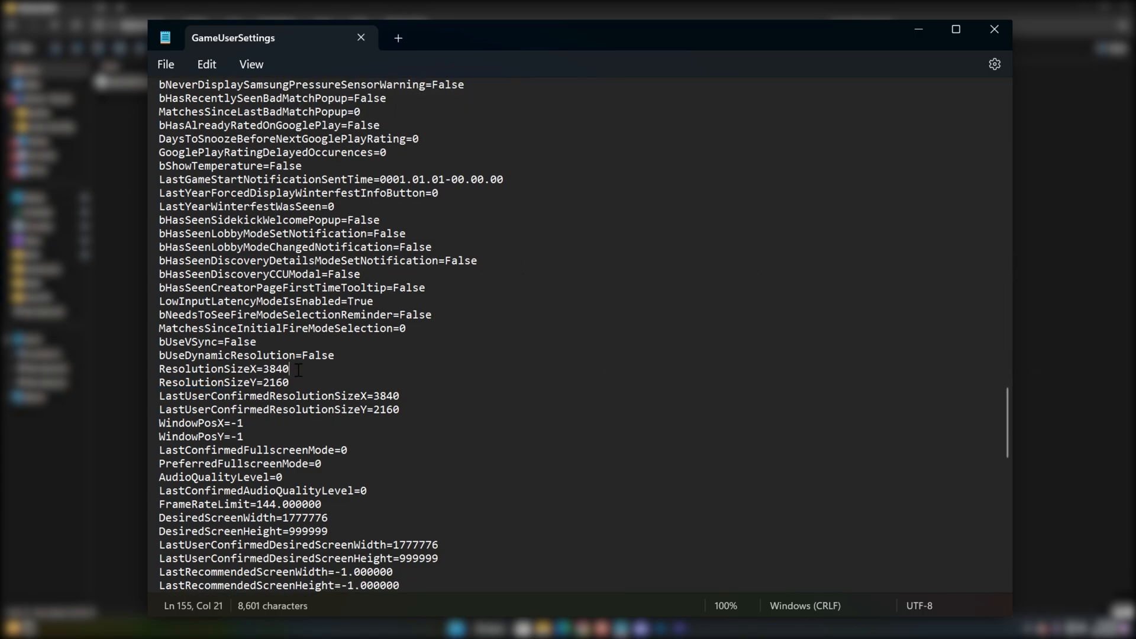
- Change ResolutionSizeX to 1620 and ResolutionSizeY to 1080
double_click(272, 368)
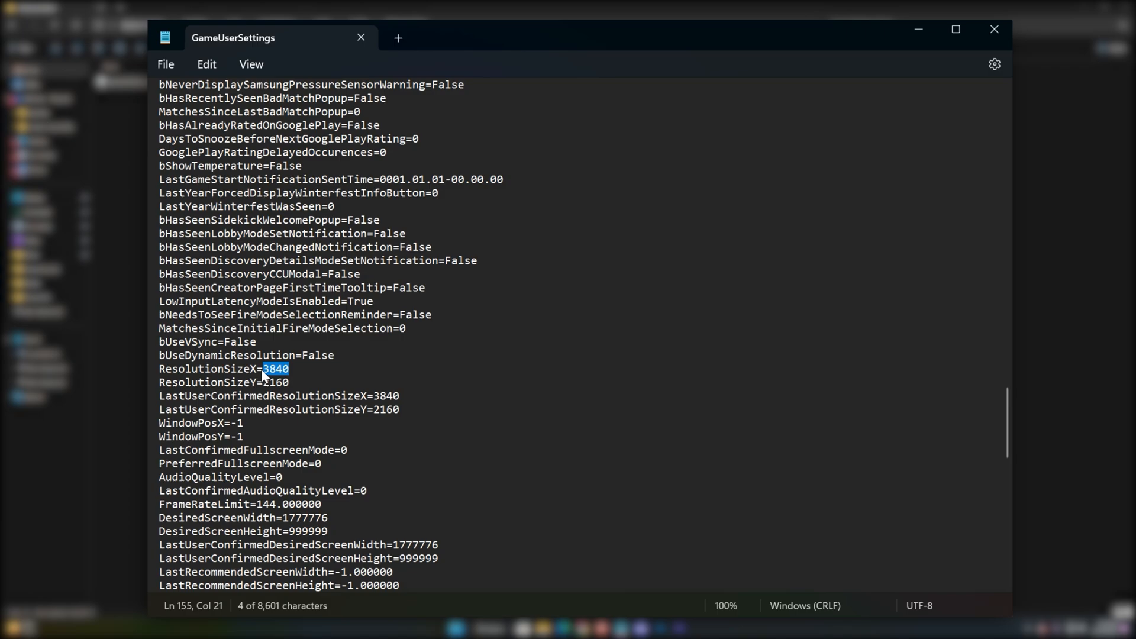
text(1620)
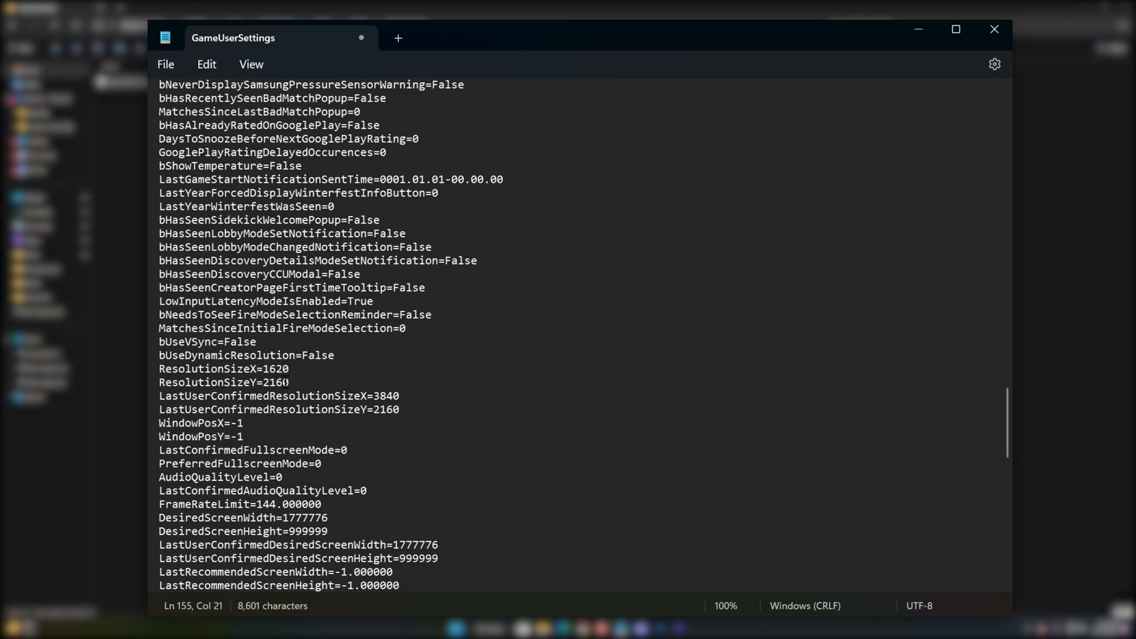
text(1080)
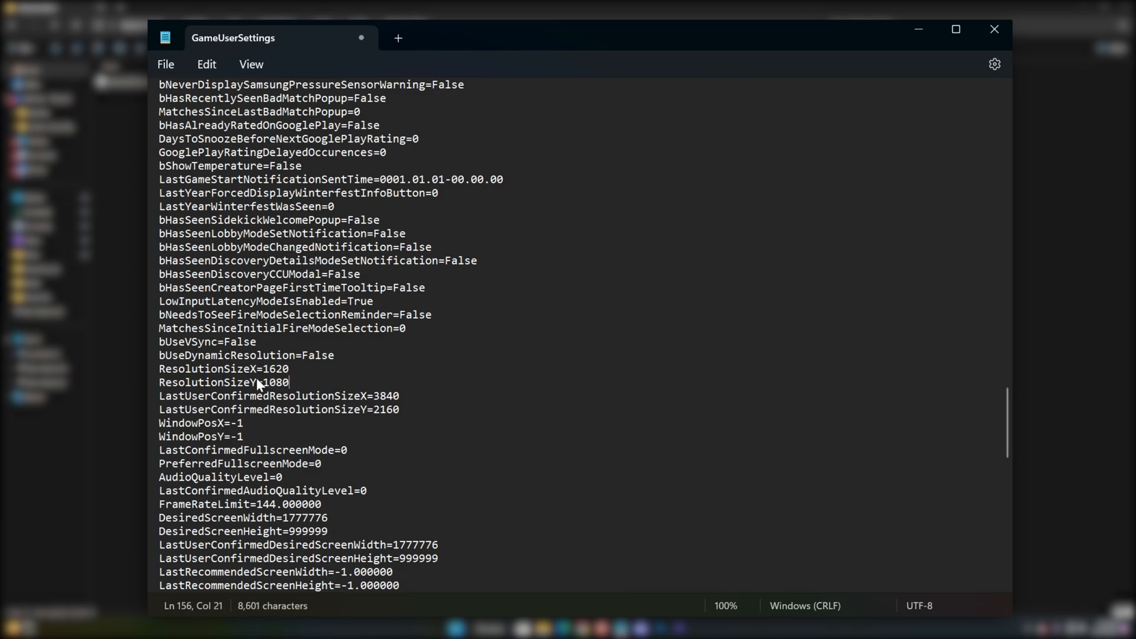
- Change LastUserConfirmedResolutionSizeX to 1620 and LastUserConfirmedResolutionSizeY to 1080
double_click(386, 395)
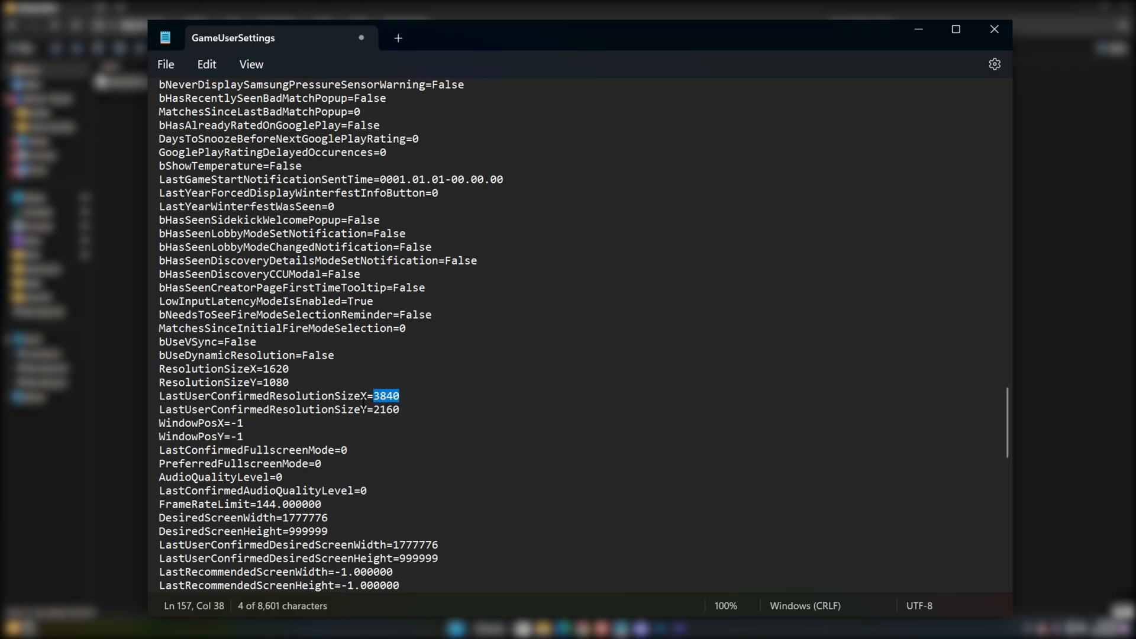
text(1620)
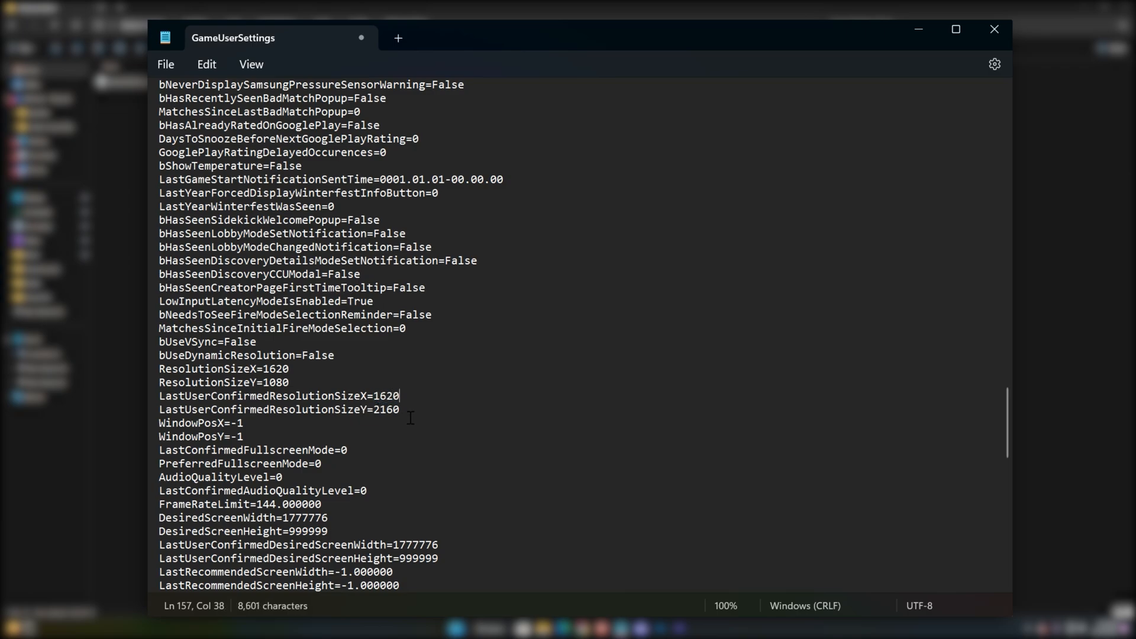
double_click(384, 409)
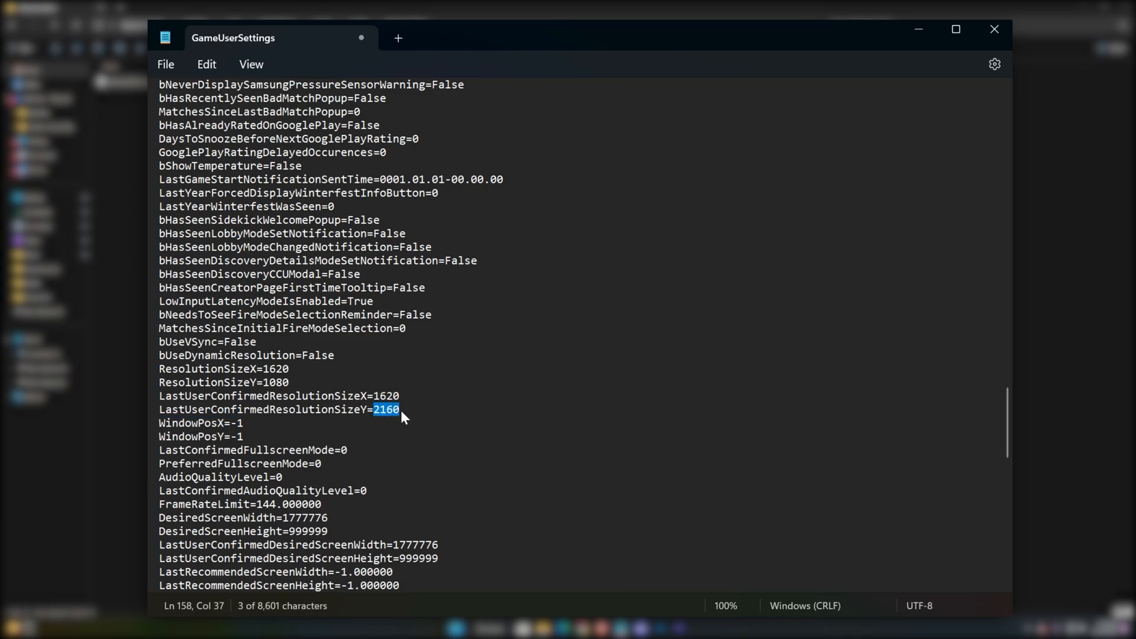
text(1080)
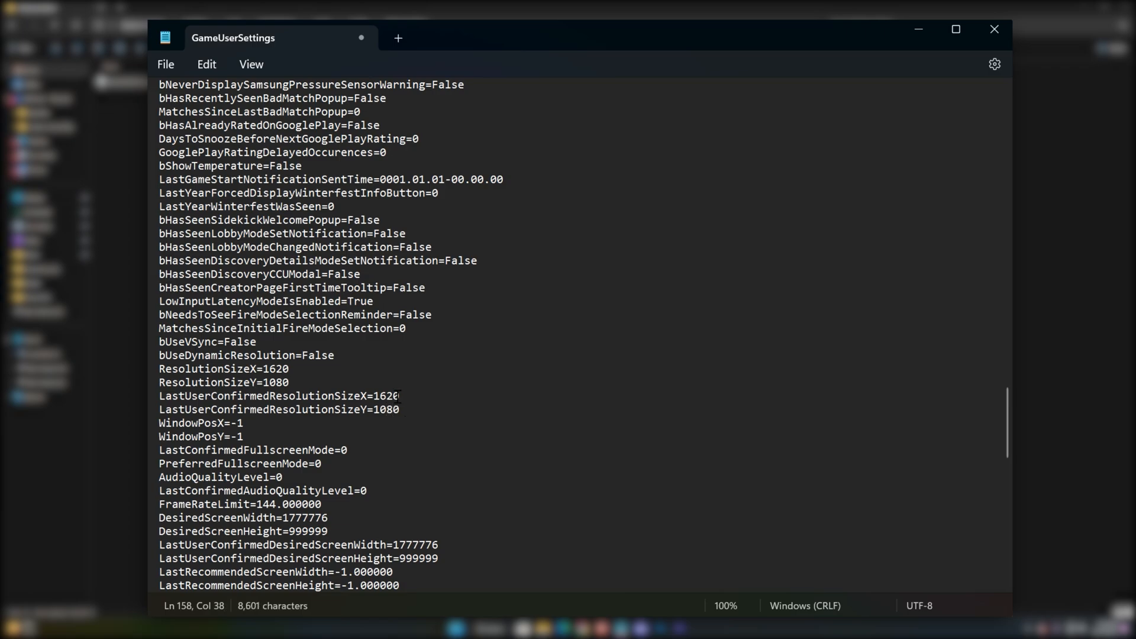
scroll(down, 3)
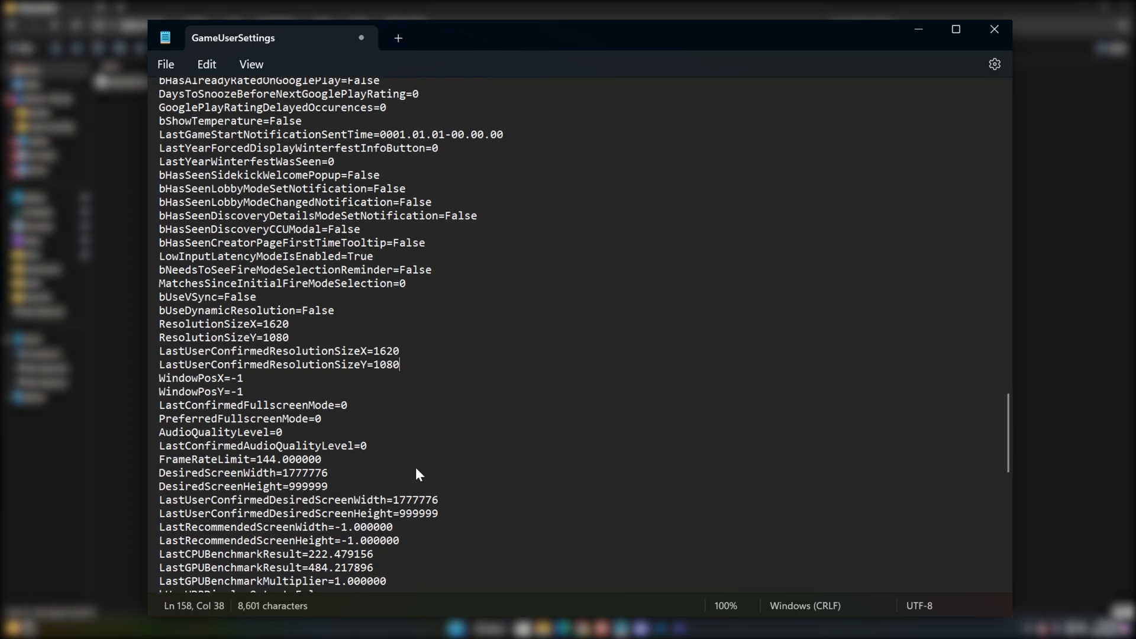
scroll(down, 3)
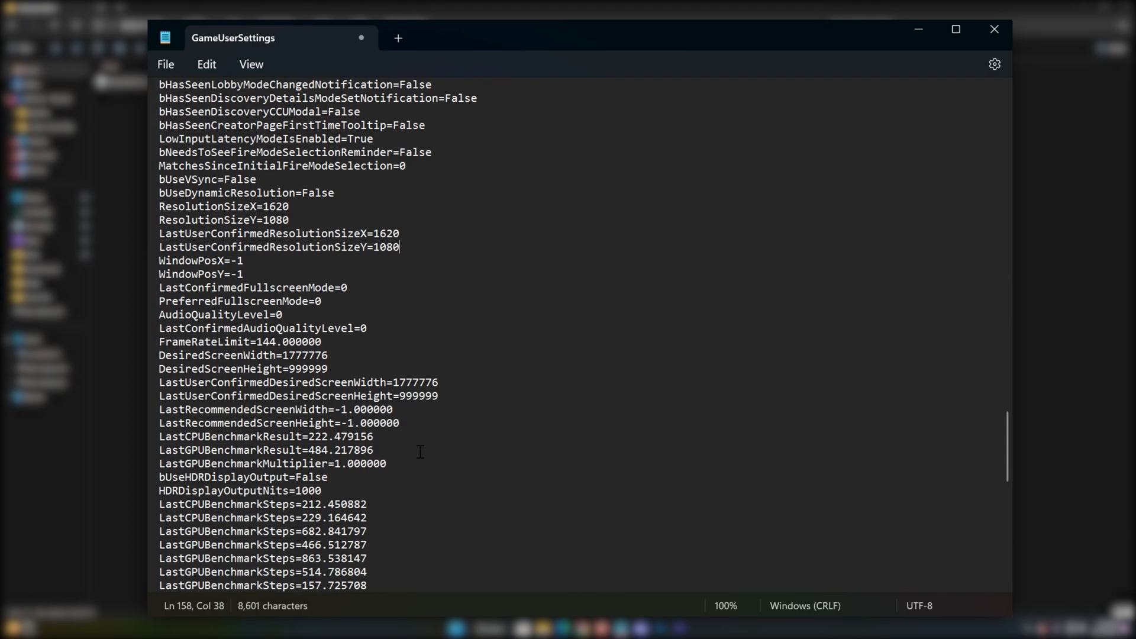
- Replace DesiredScreenWidth and LastUserConfirmedDesiredScreenWidth with 1620 and the height entries with 1080
double_click(294, 327)
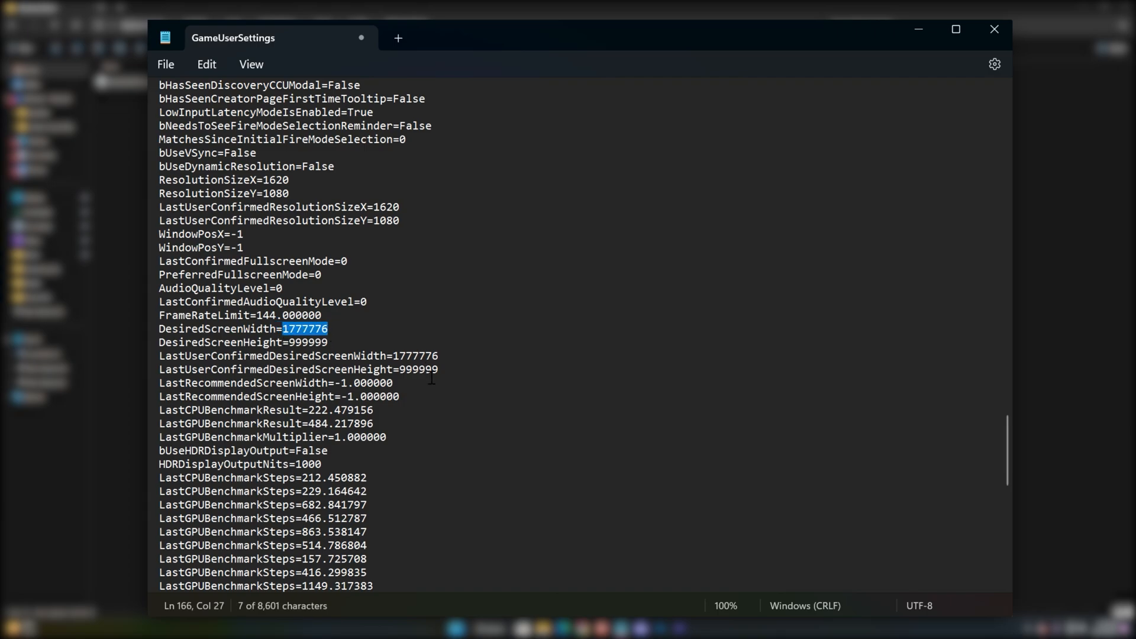
text(1620)
click(244, 342)
text(108)
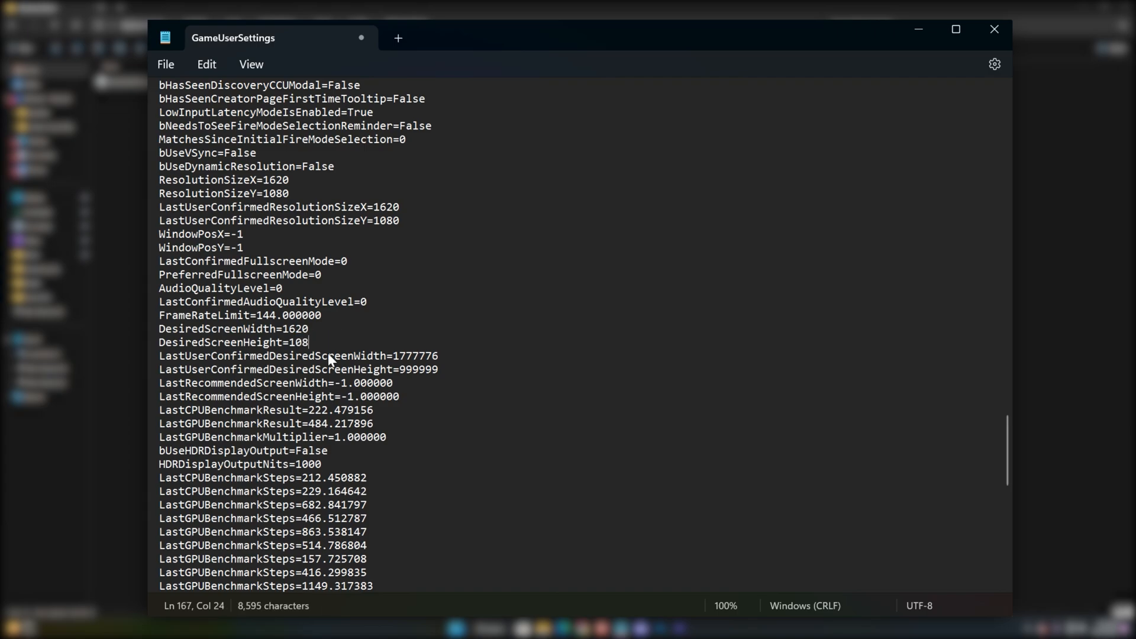
double_click(418, 356)
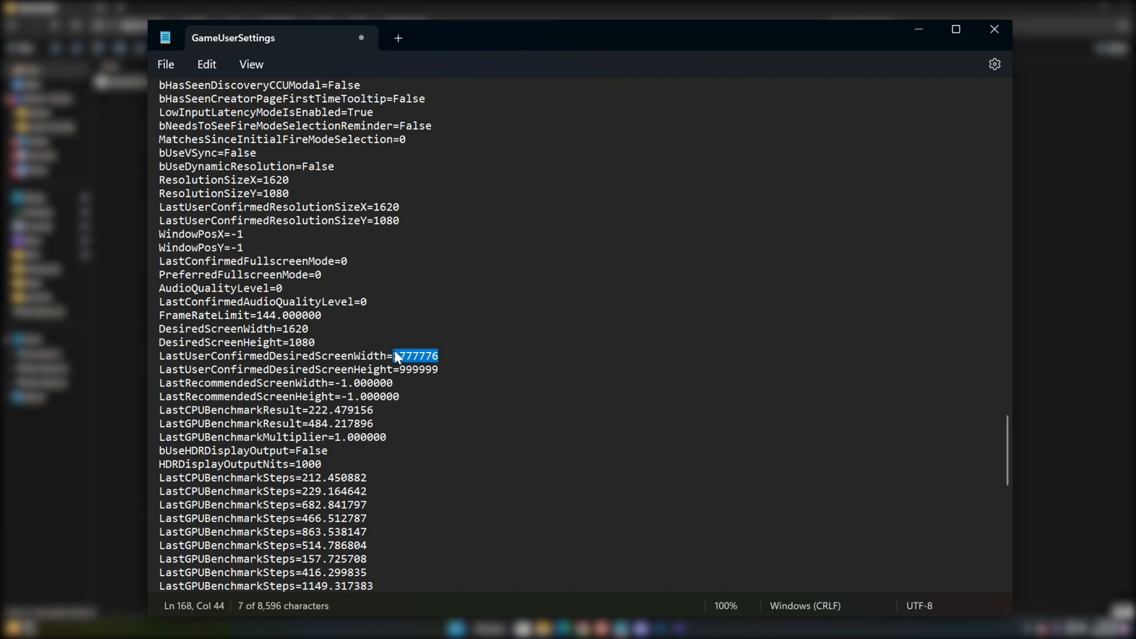
text(1620)
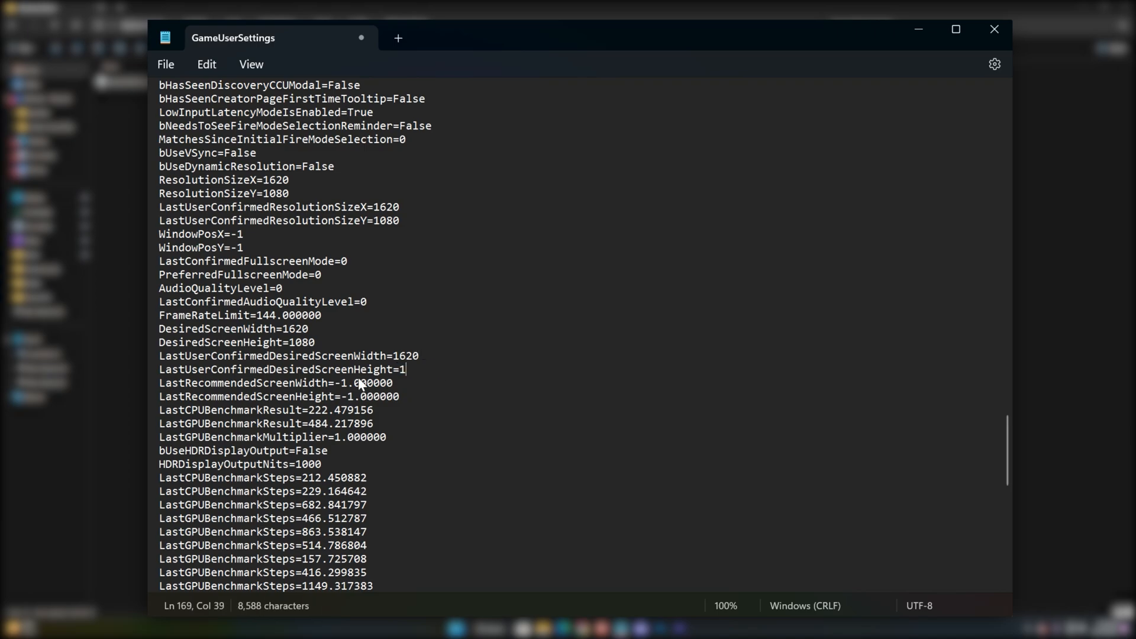
text(080)
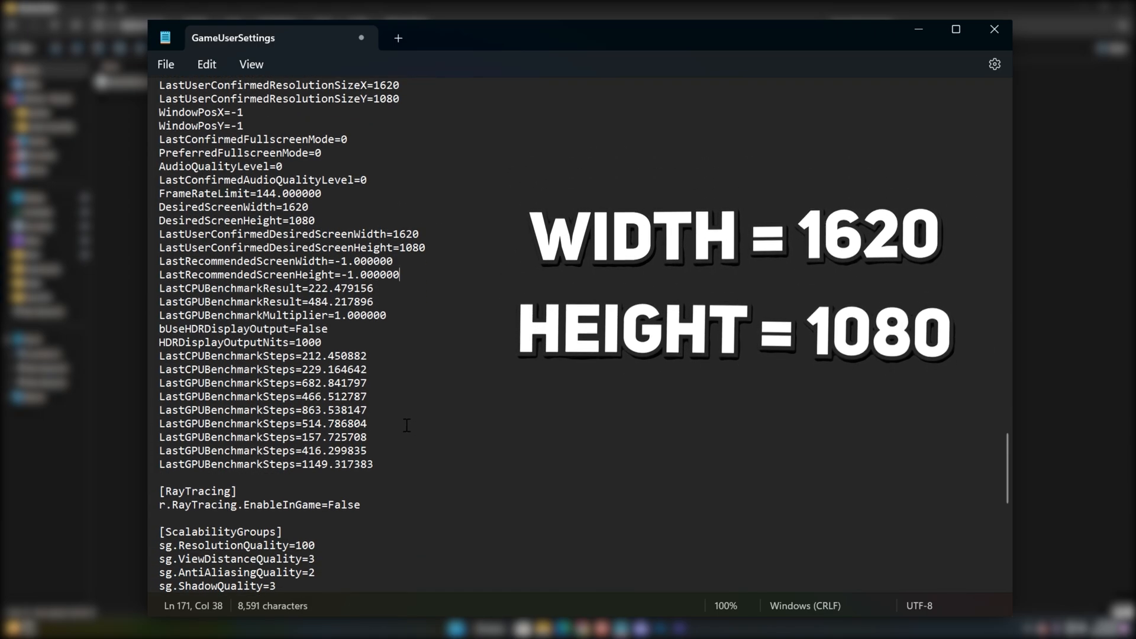
scroll(down, 3)
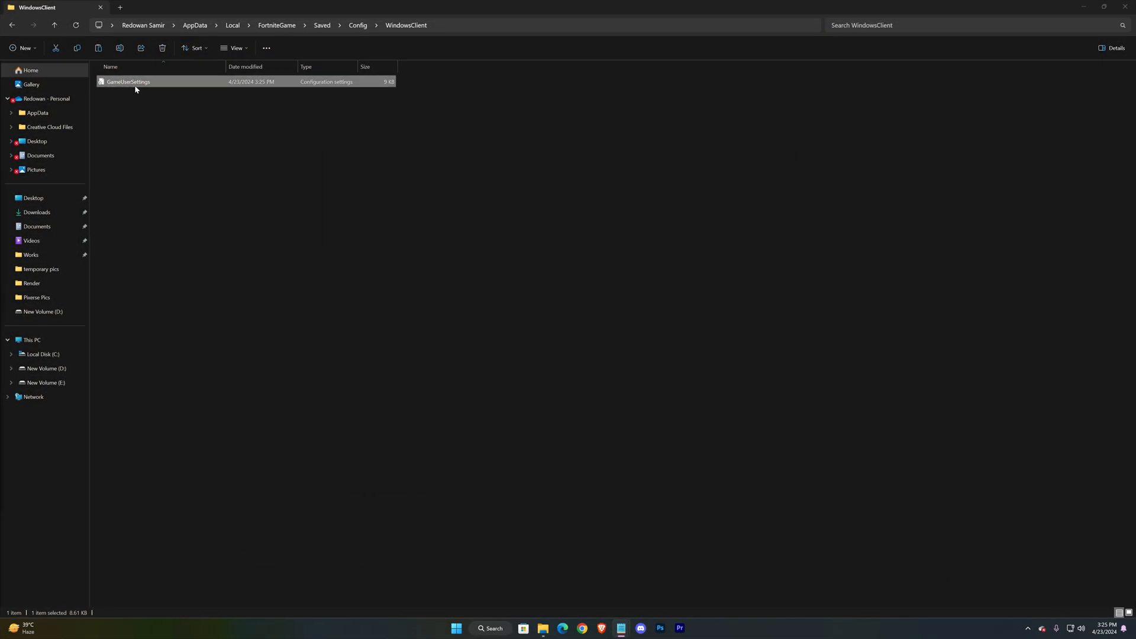
- Tick Read-only in the GameUserSettings Properties dialog
right_click(128, 81)
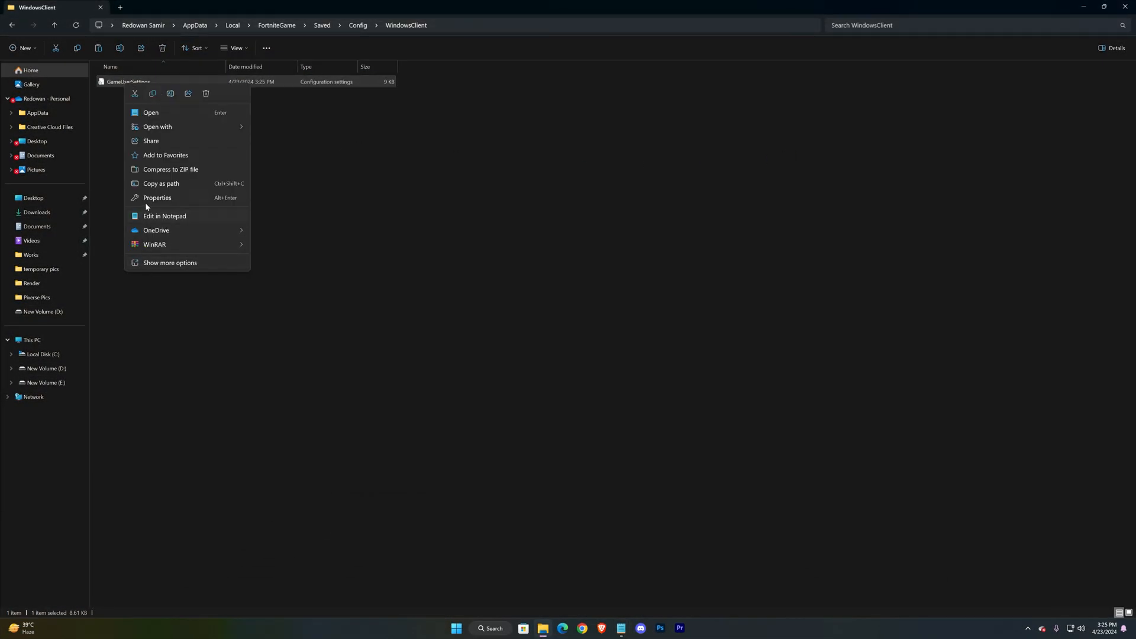
click(157, 197)
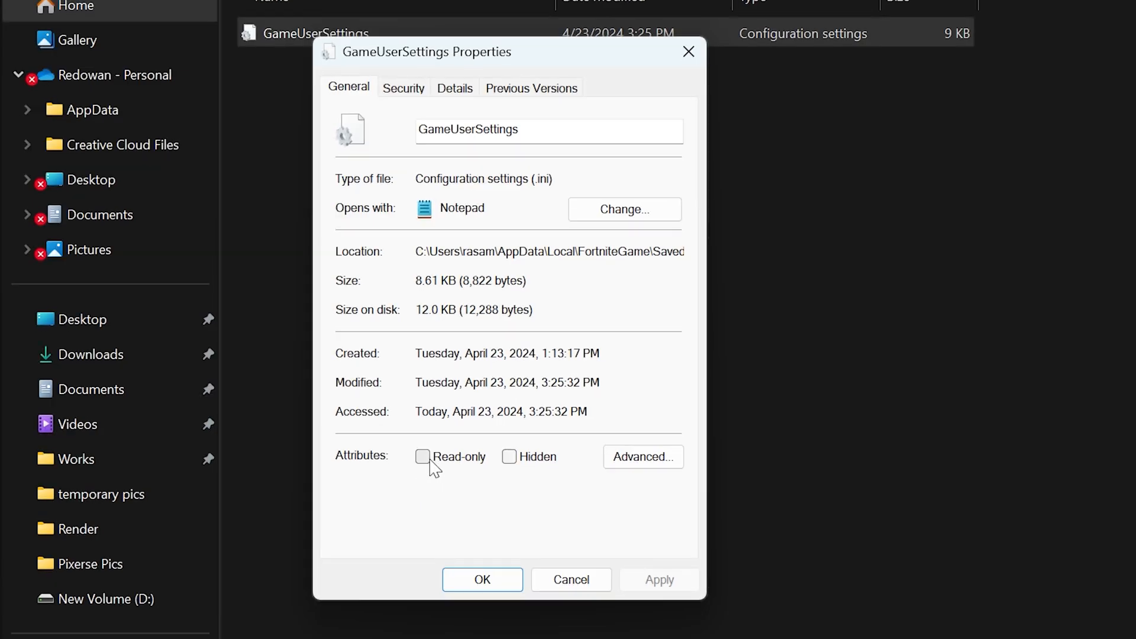
click(424, 457)
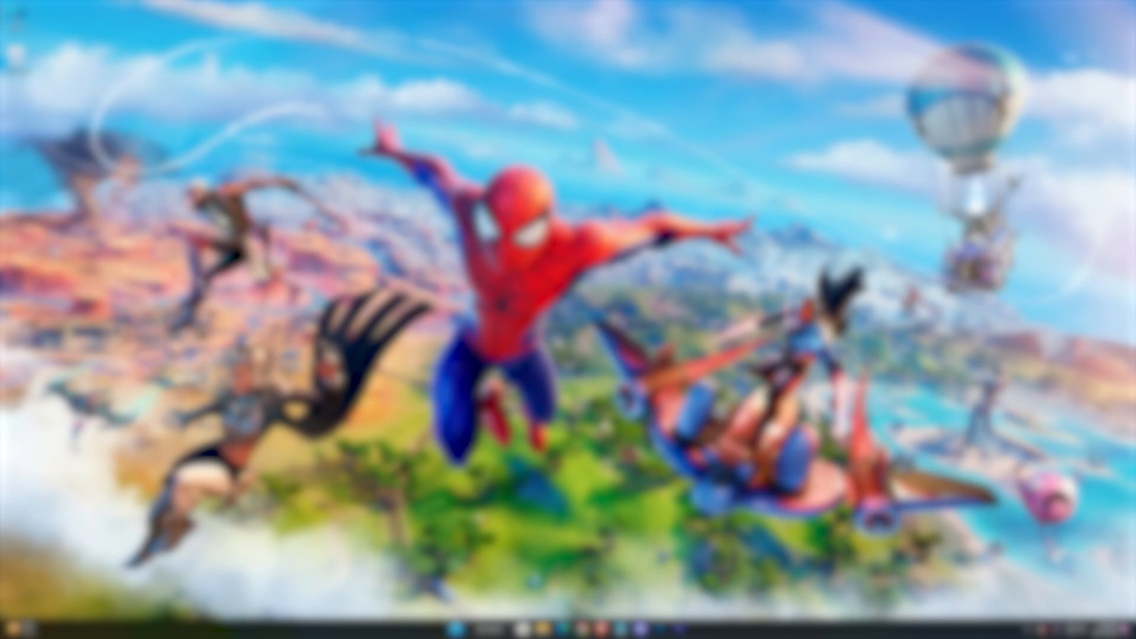
- Run %localappdata% and navigate FortniteGame > Config > WindowsClient again
text(%localappdata%)
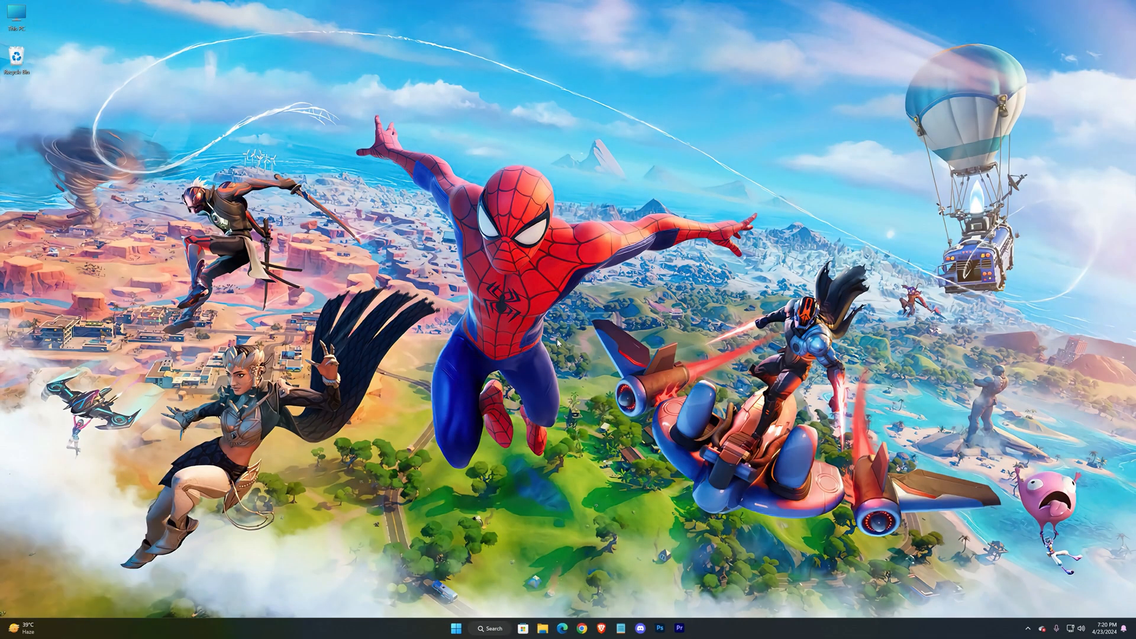
click(541, 628)
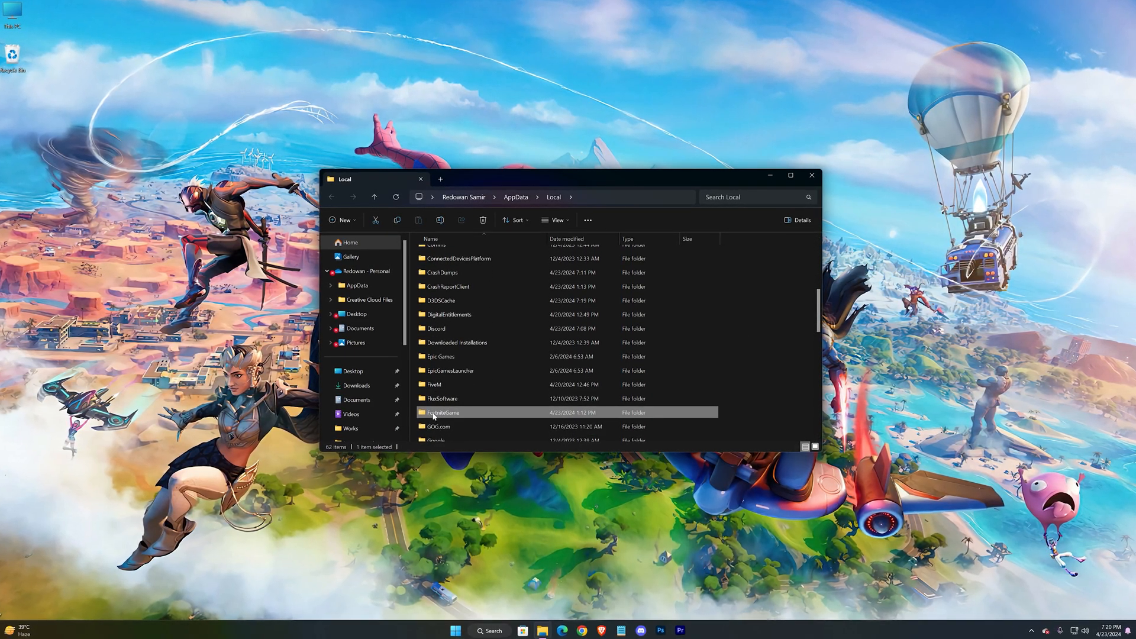
double_click(443, 412)
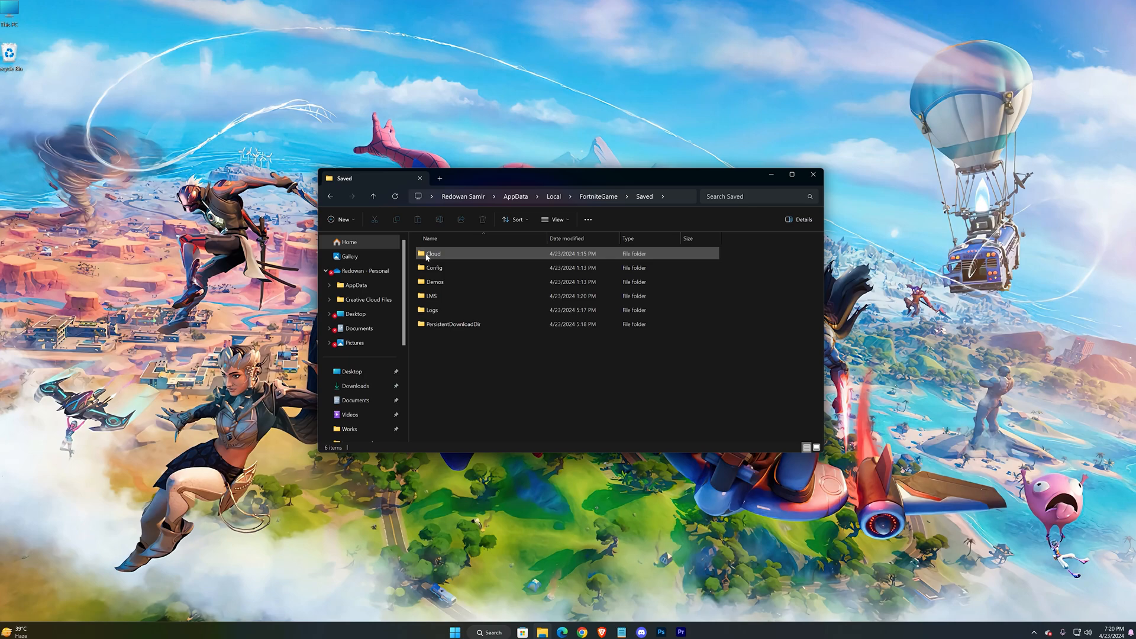
double_click(434, 268)
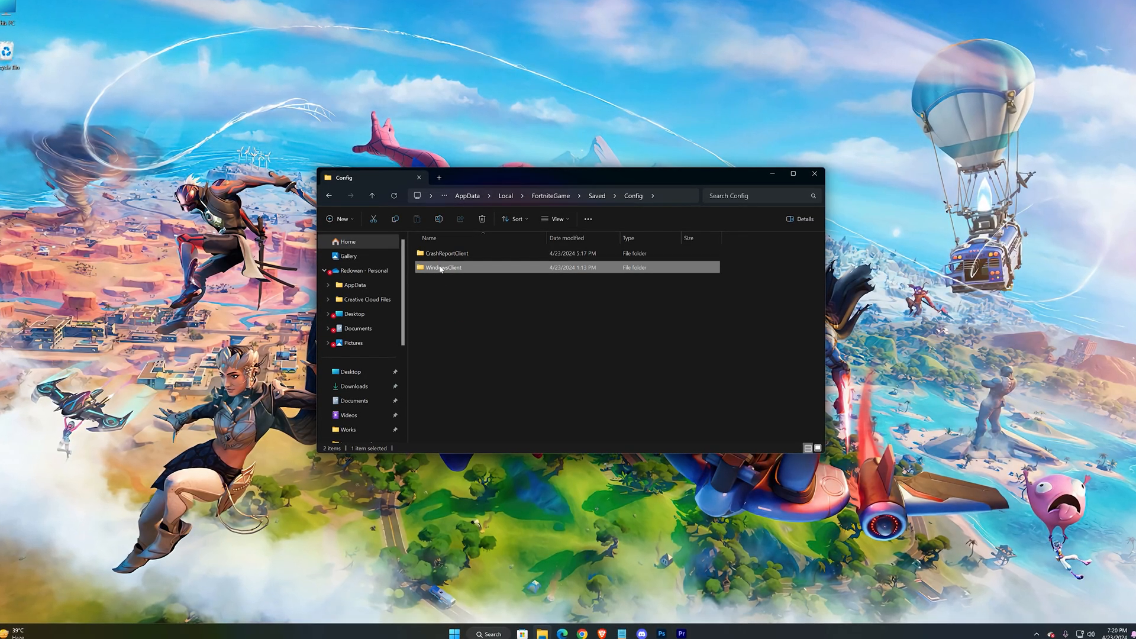
double_click(442, 267)
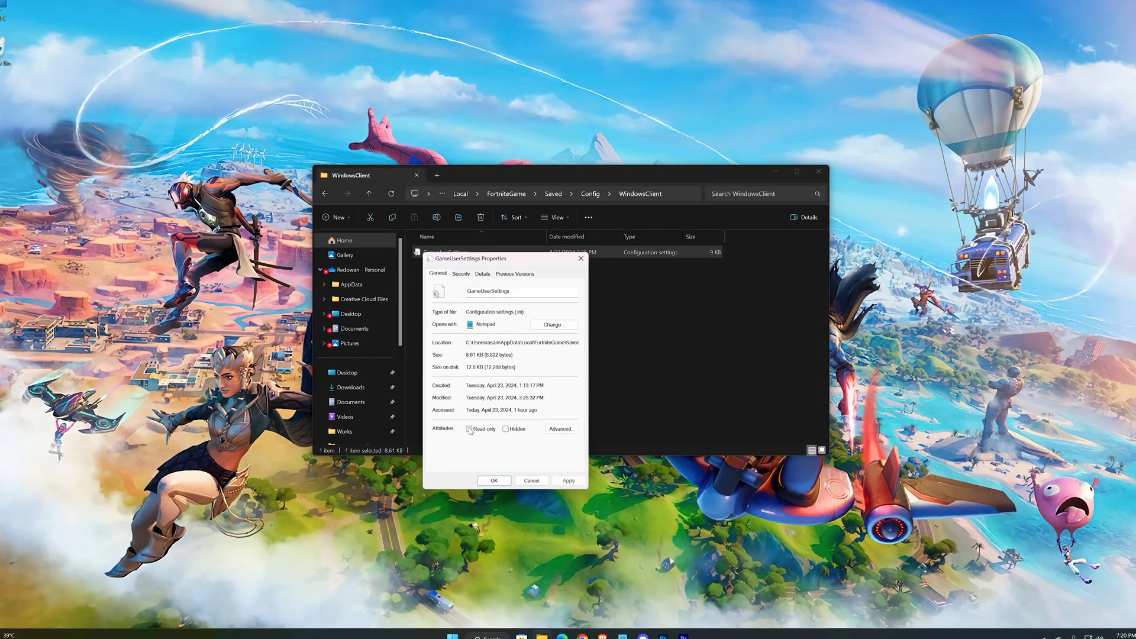
- Untick Read-only on GameUserSettings in its Properties dialog
click(494, 481)
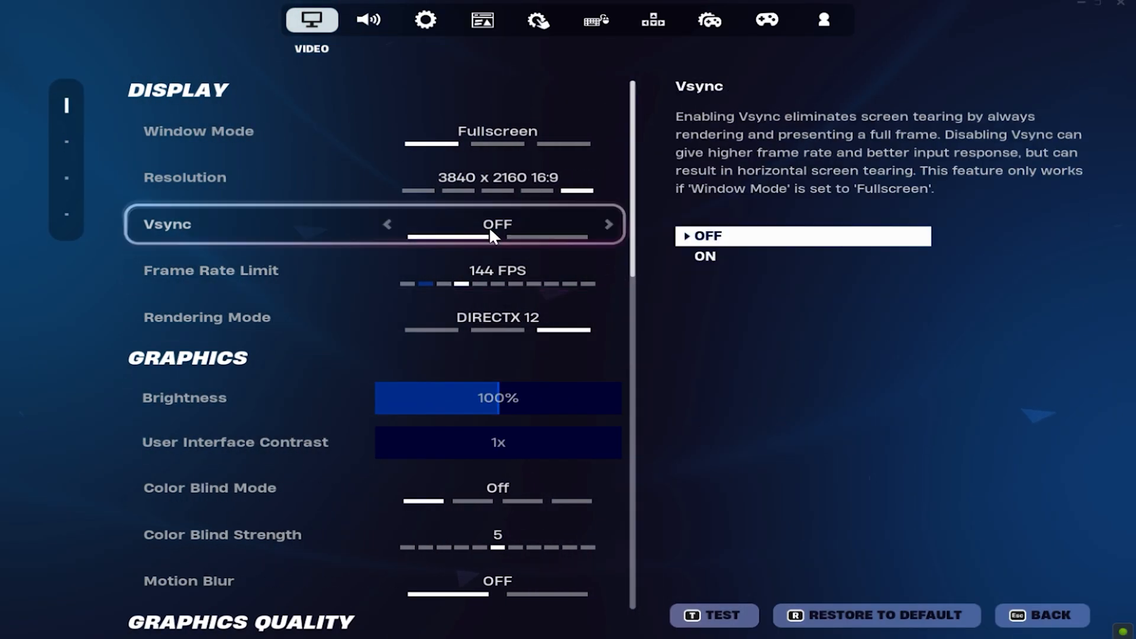
- Move up to the Resolution row in Fortnite's Video settings to list its choices
key(Up)
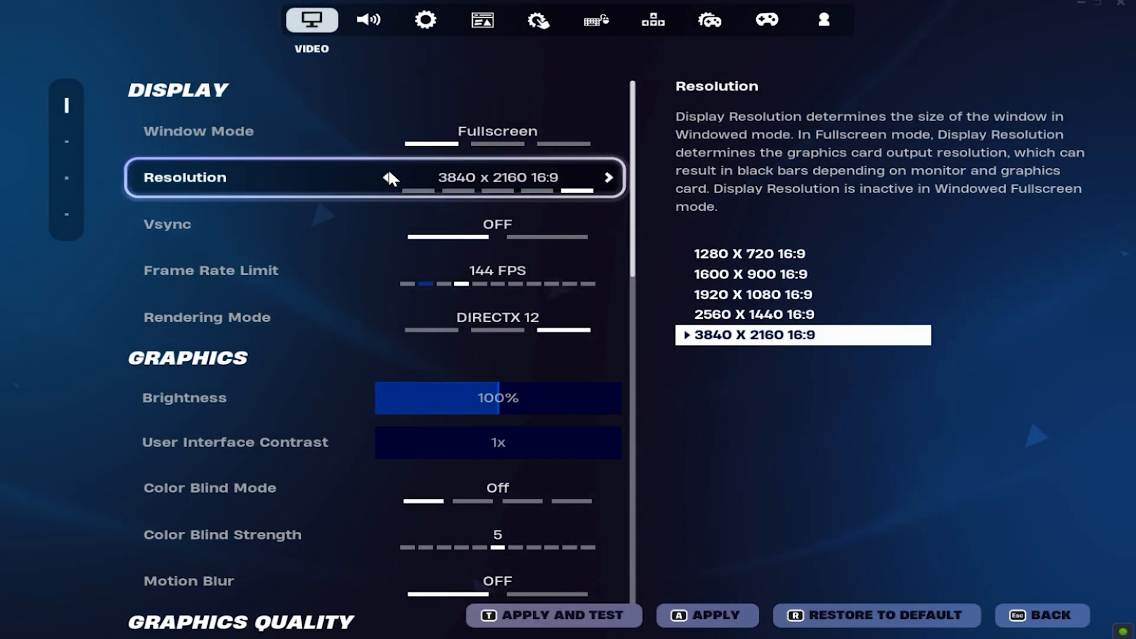